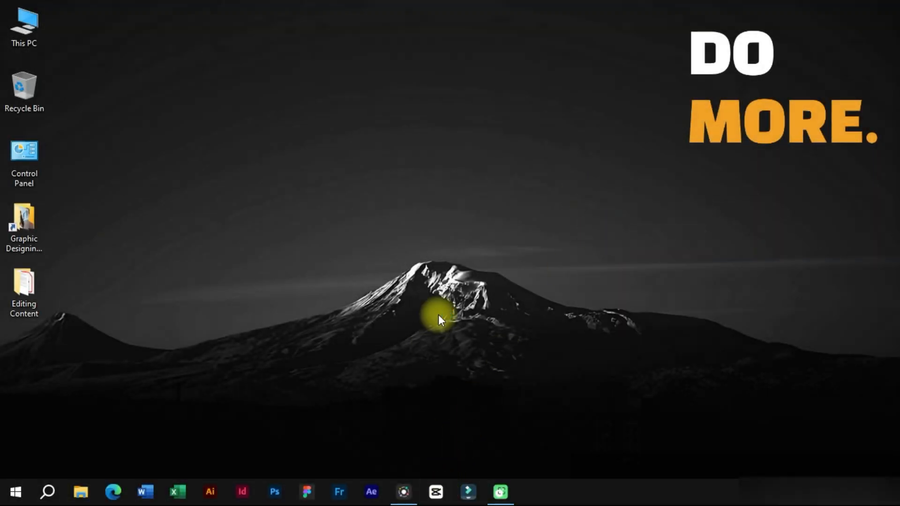
Open the Cover editor for the sky clip, check the Local image option, and return to picking a video frame.
click(435, 491)
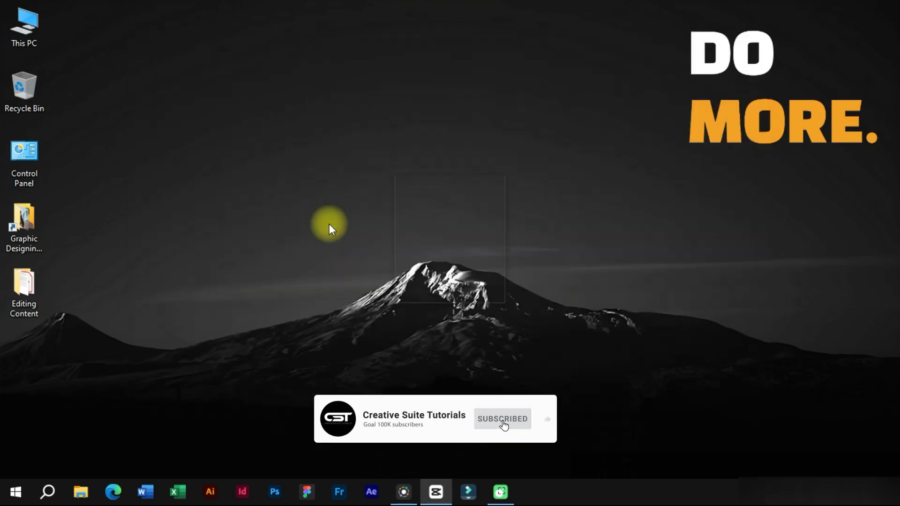
click(436, 491)
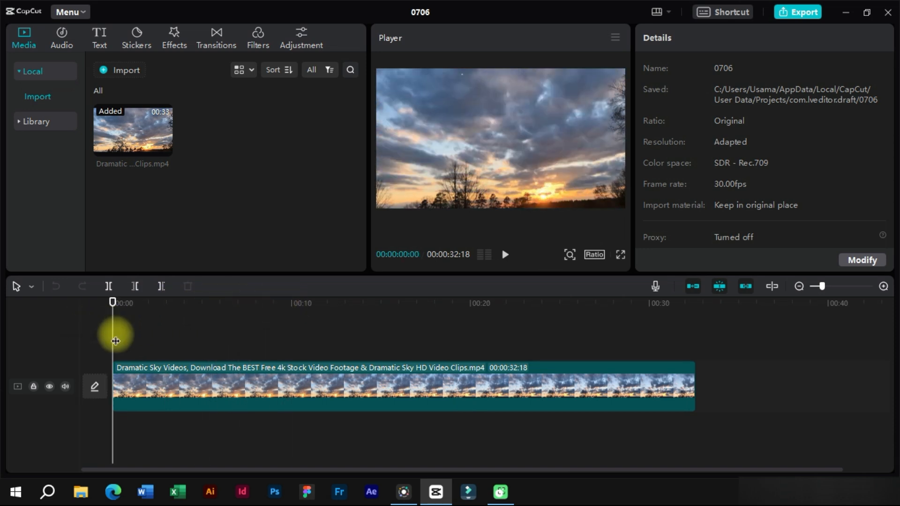
mouse_move(96, 388)
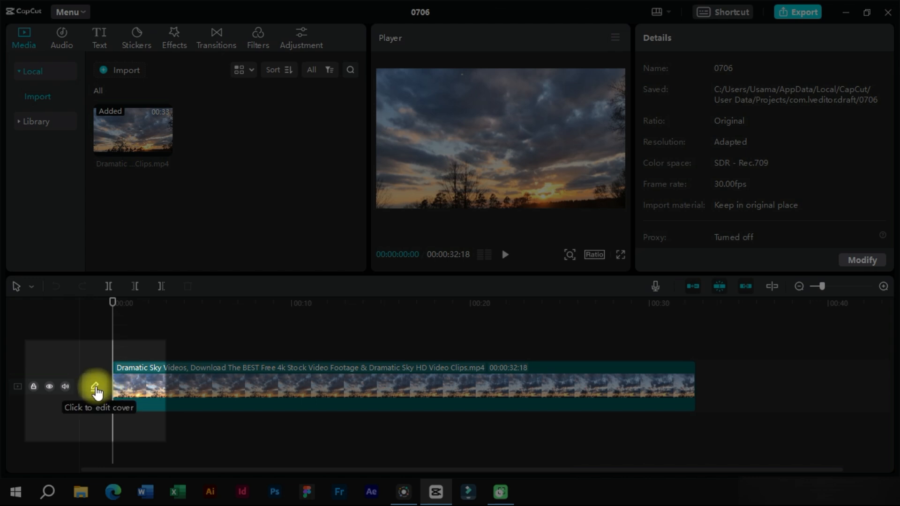
click(94, 386)
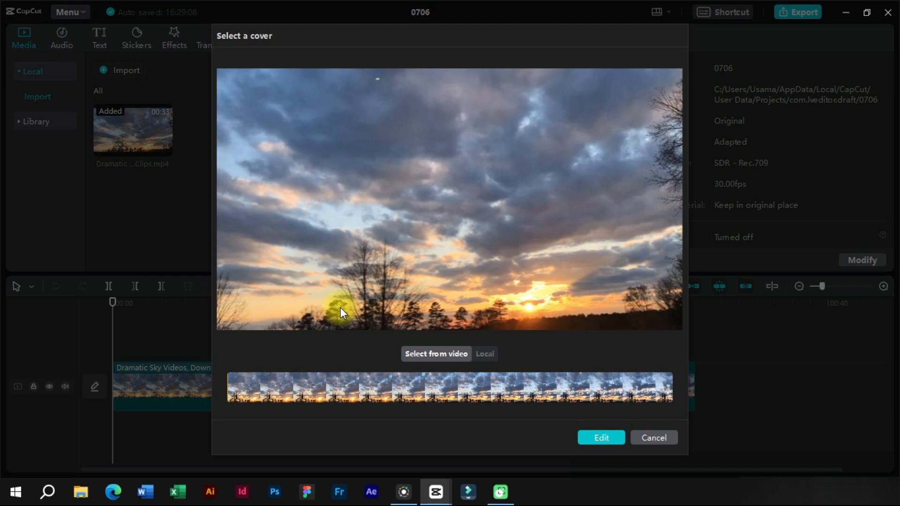
click(485, 354)
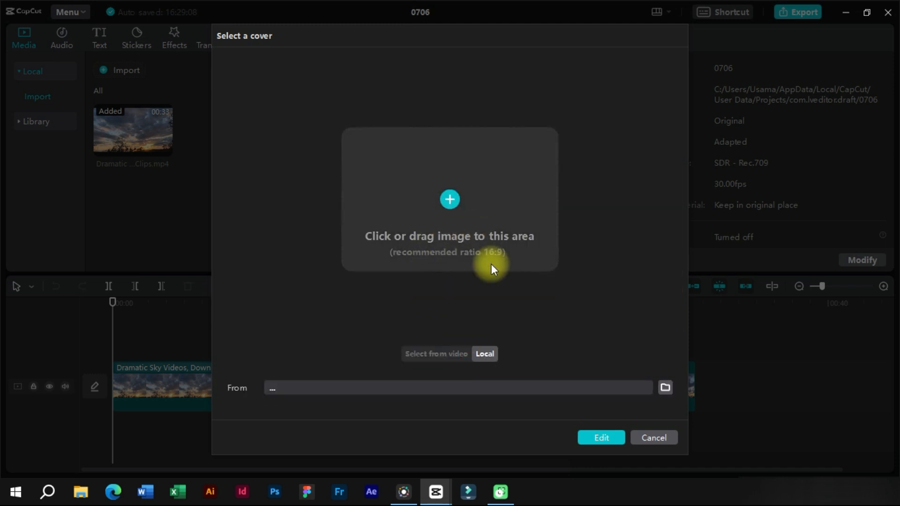
click(436, 355)
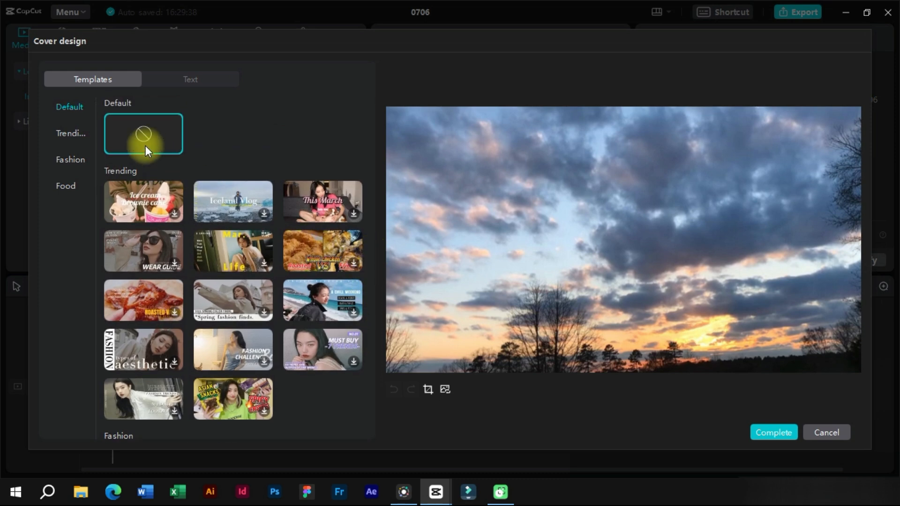
Browse the food cover templates, then switch to the Text styles for the cover.
click(70, 135)
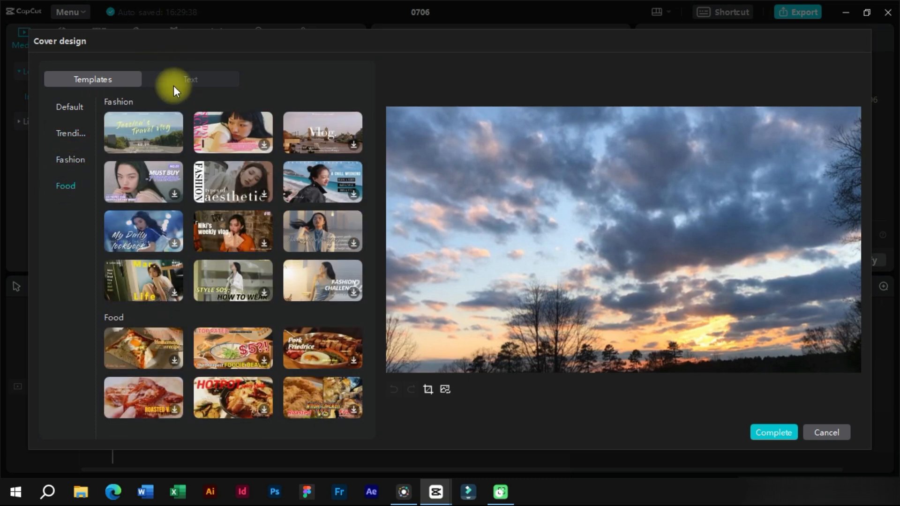
click(189, 79)
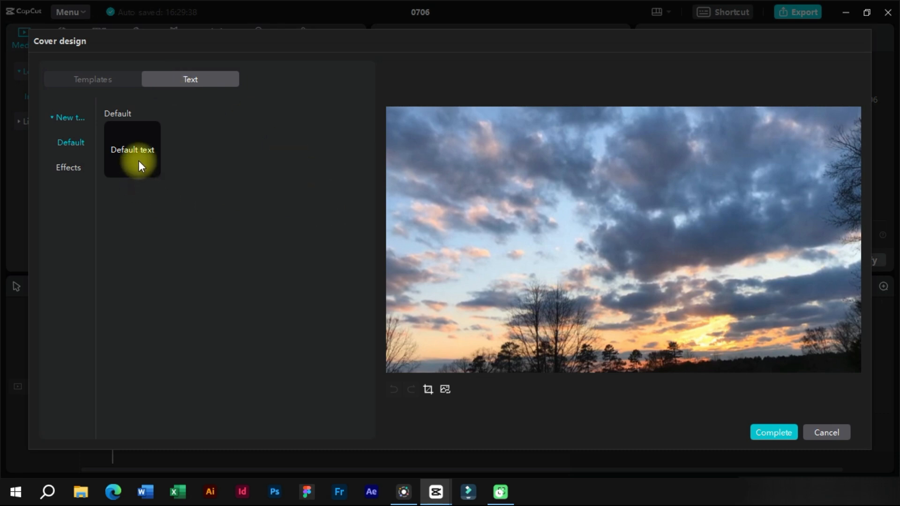
mouse_move(176, 146)
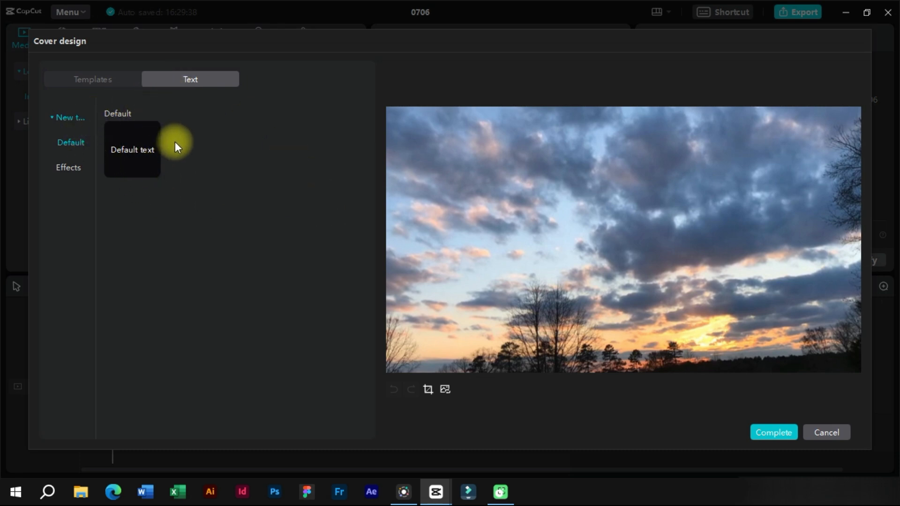
Add default text, move it up into the sky and retype it as 'Dramatic Sky'.
click(138, 155)
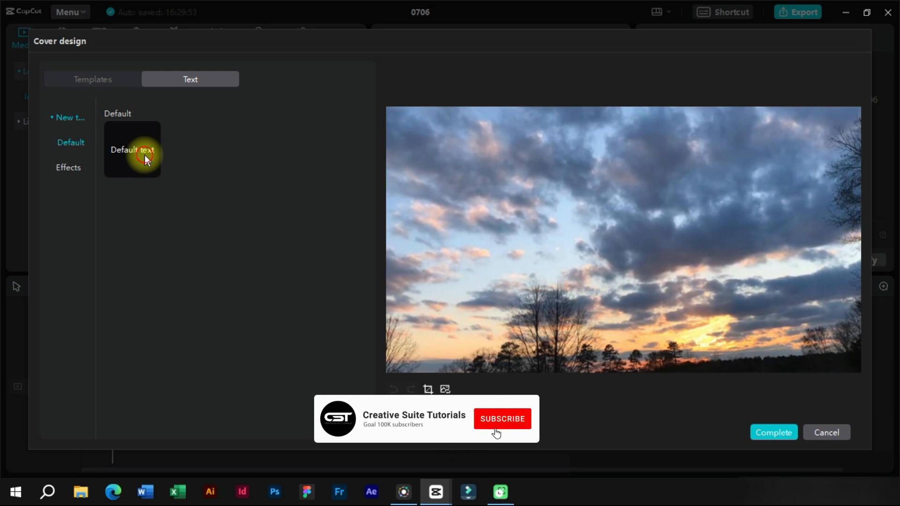
click(133, 150)
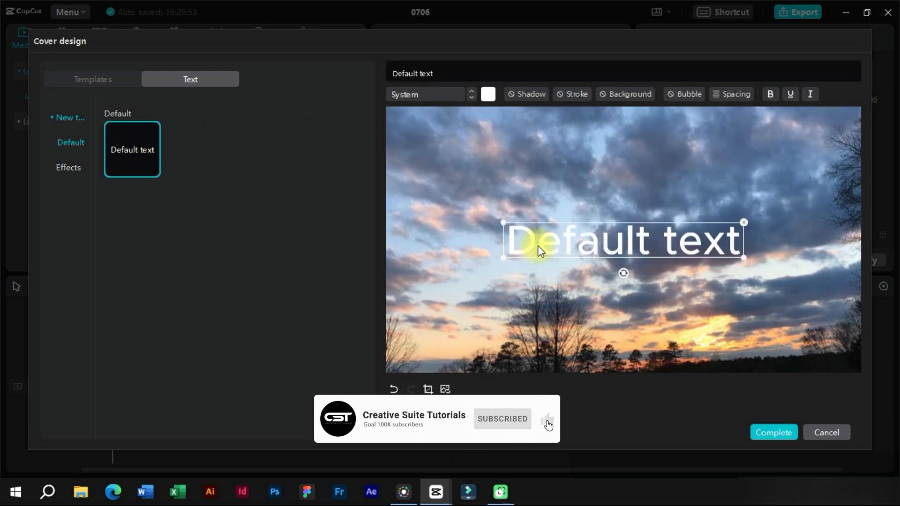
drag(537, 239, 487, 167)
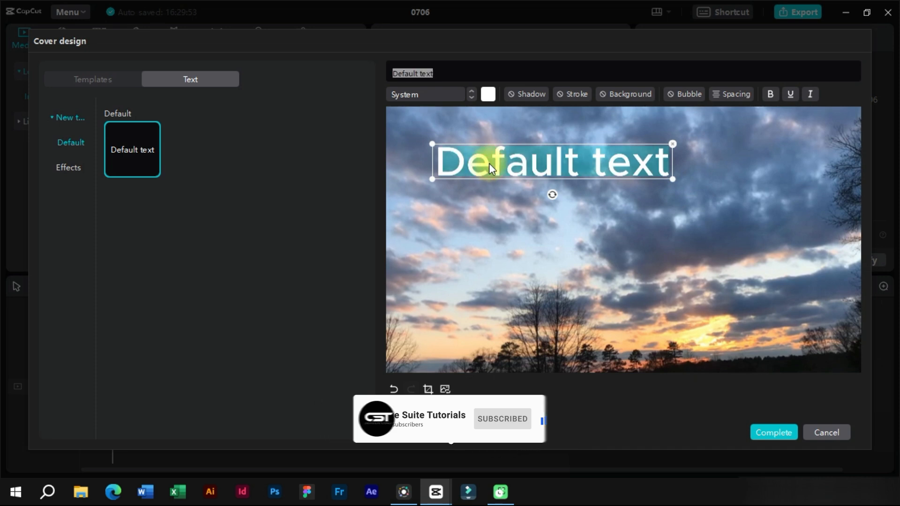
text(Dramatic Sky)
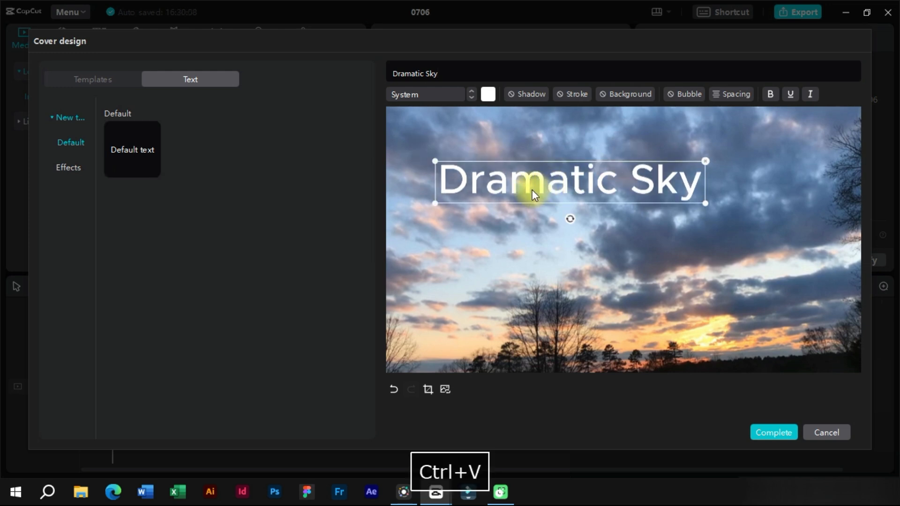
Paste a copy centred below the title and retype it as 'Timelapse'.
key(Ctrl+V)
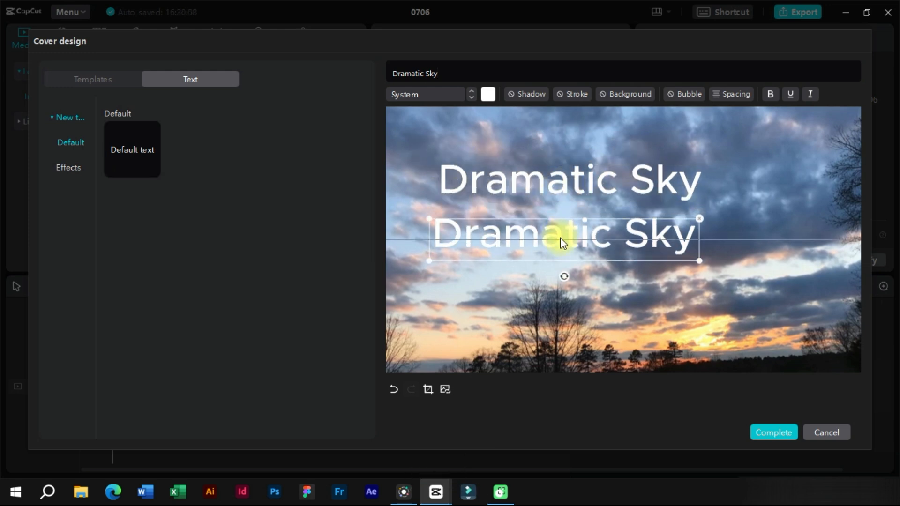
drag(562, 236, 583, 237)
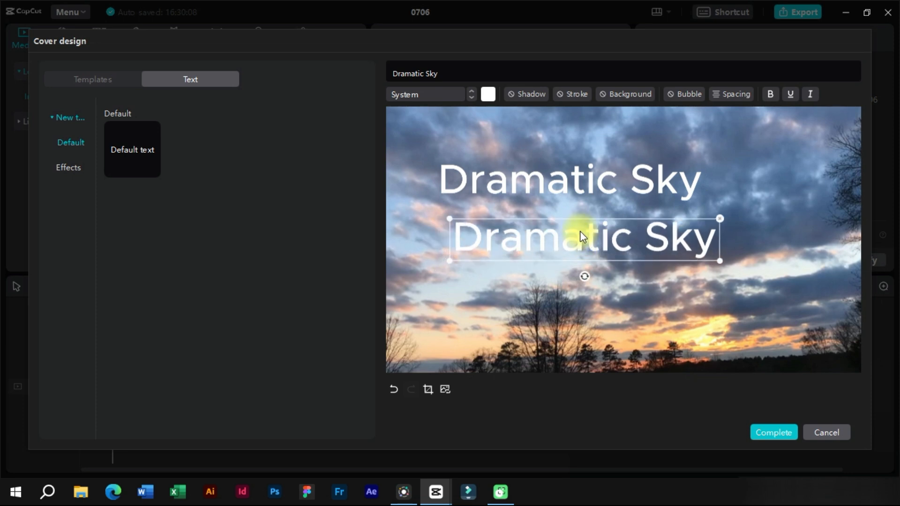
text(Timelapse)
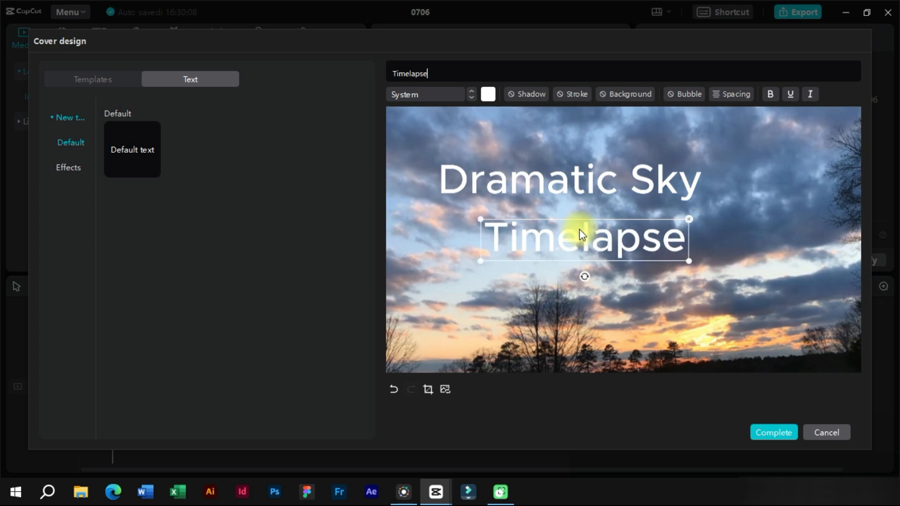
click(568, 180)
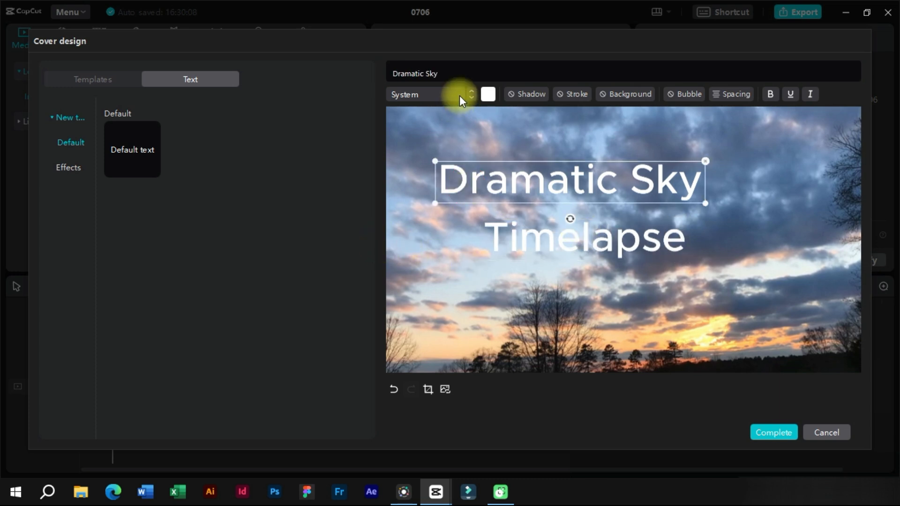
Keep Futura Bold on the 'Dramatic Sky' title and set 'Timelapse' to the ZY Oliver font.
click(428, 94)
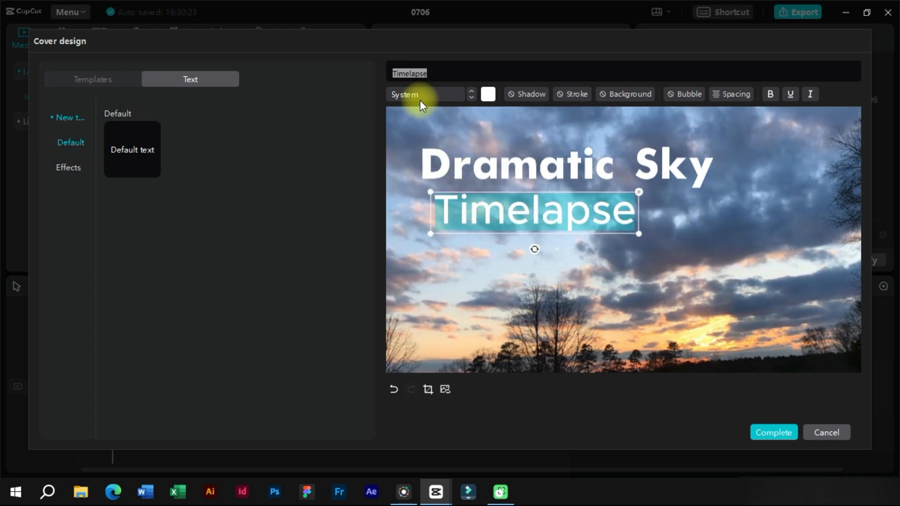
click(425, 94)
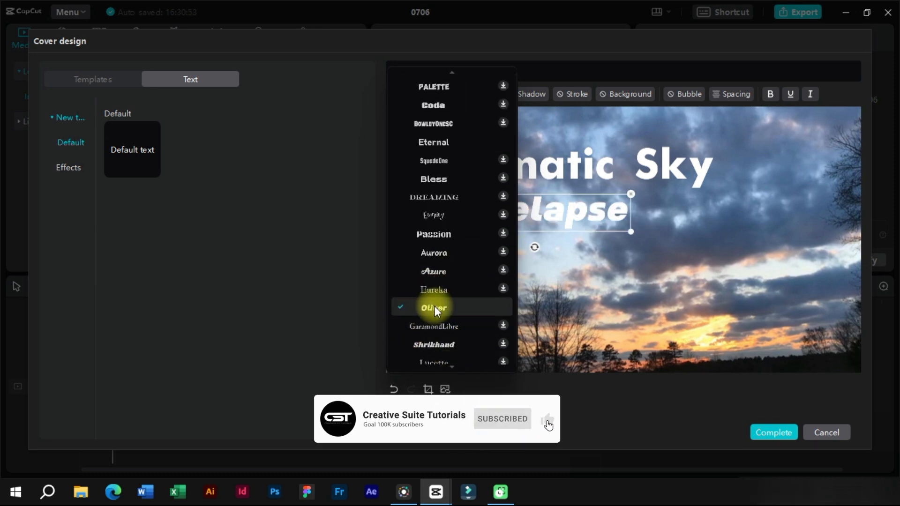
click(432, 306)
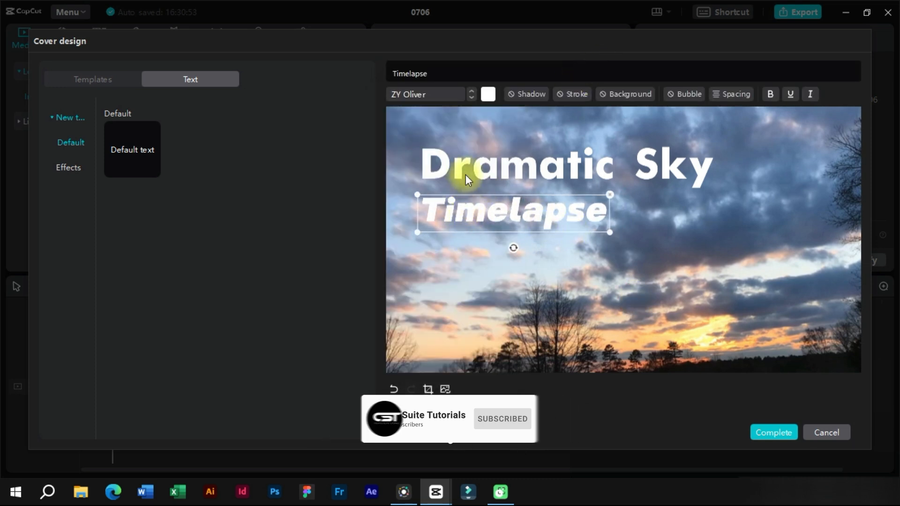
click(487, 94)
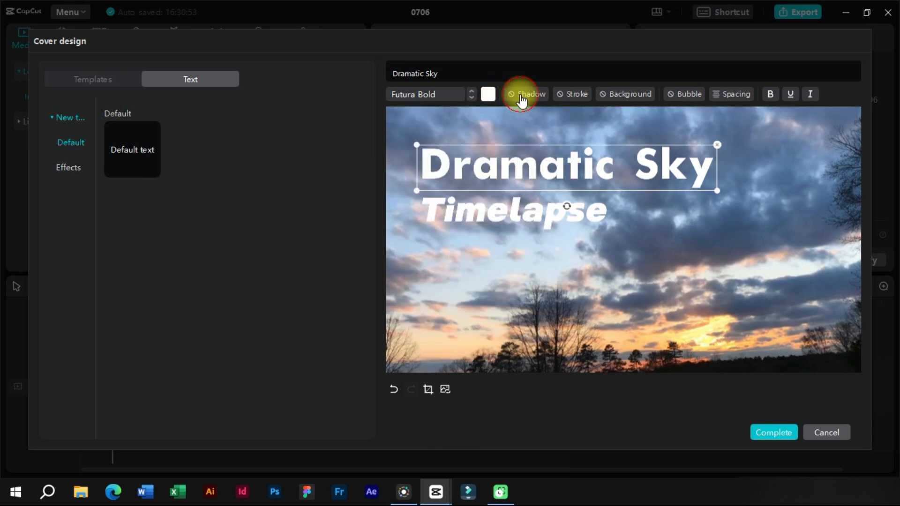
Add a drop shadow to 'Dramatic Sky', then select 'Timelapse' to style it.
click(521, 94)
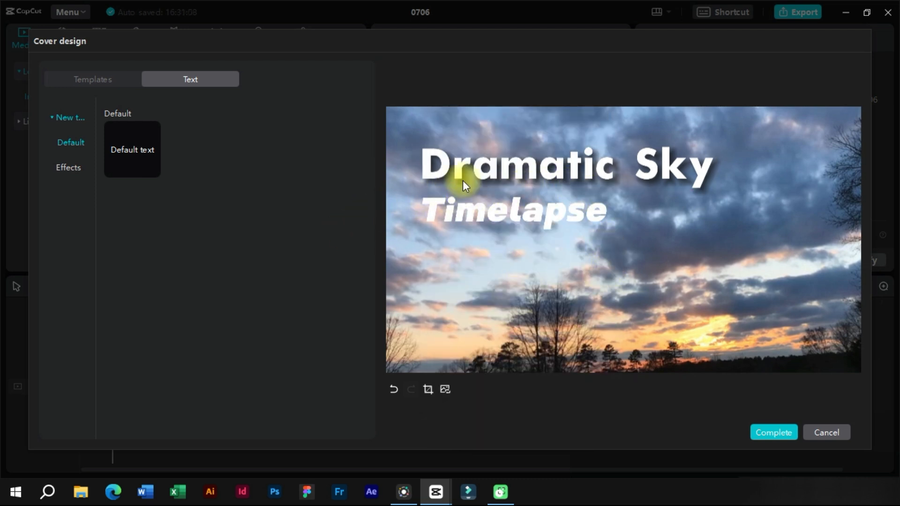
click(525, 93)
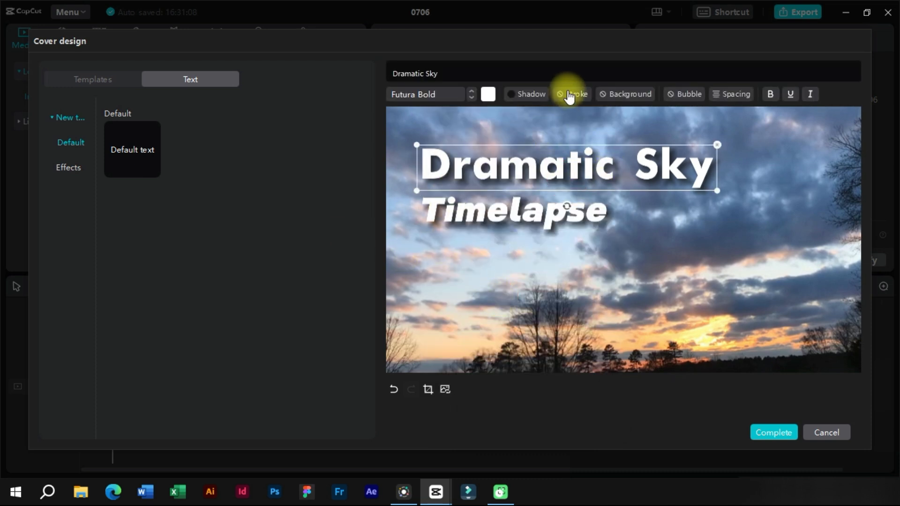
mouse_move(540, 211)
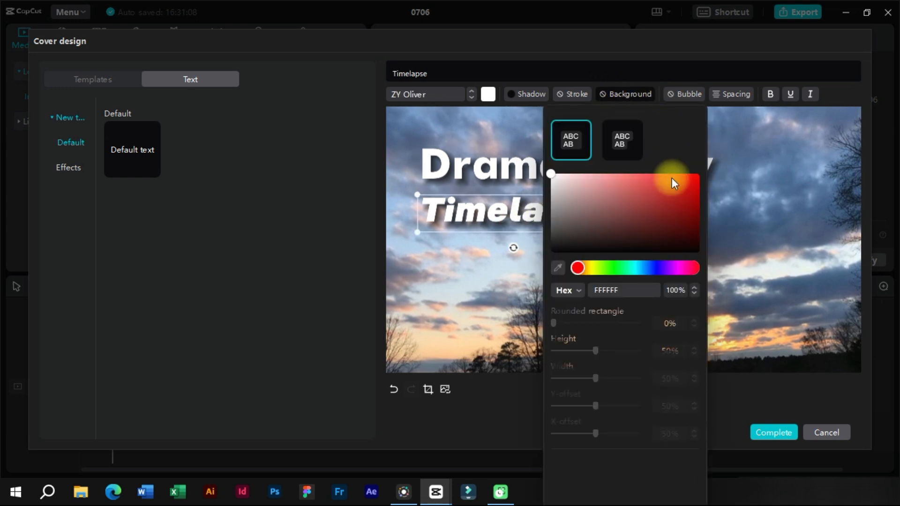
Give 'Timelapse' a red (F20E0E) background box with rounded corners and a little more height.
click(694, 179)
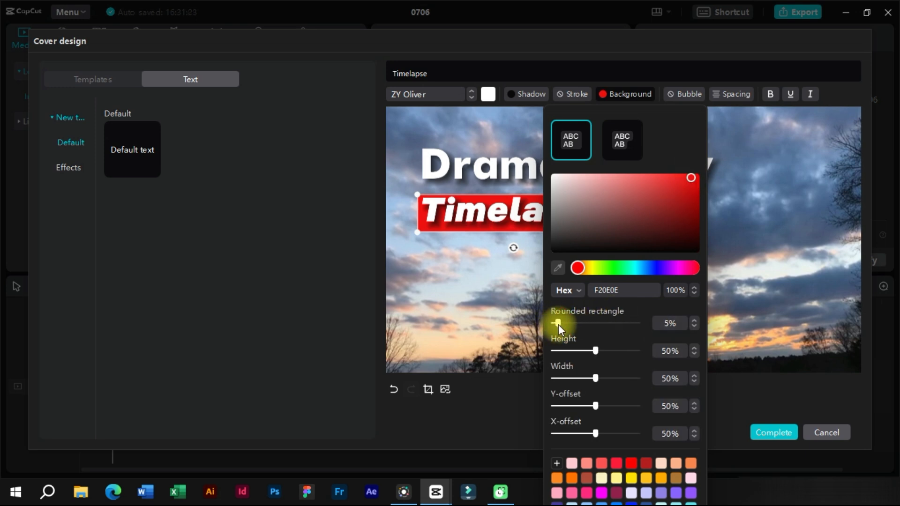
drag(595, 351, 602, 351)
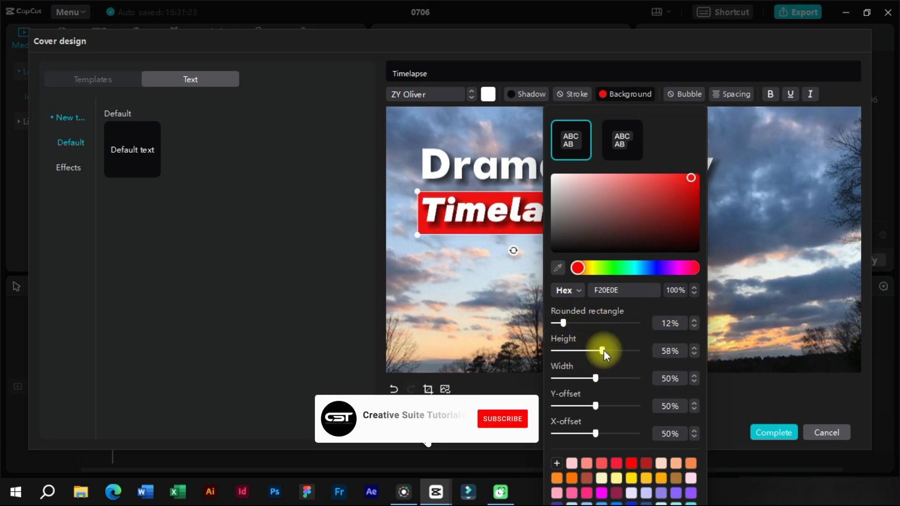
click(501, 419)
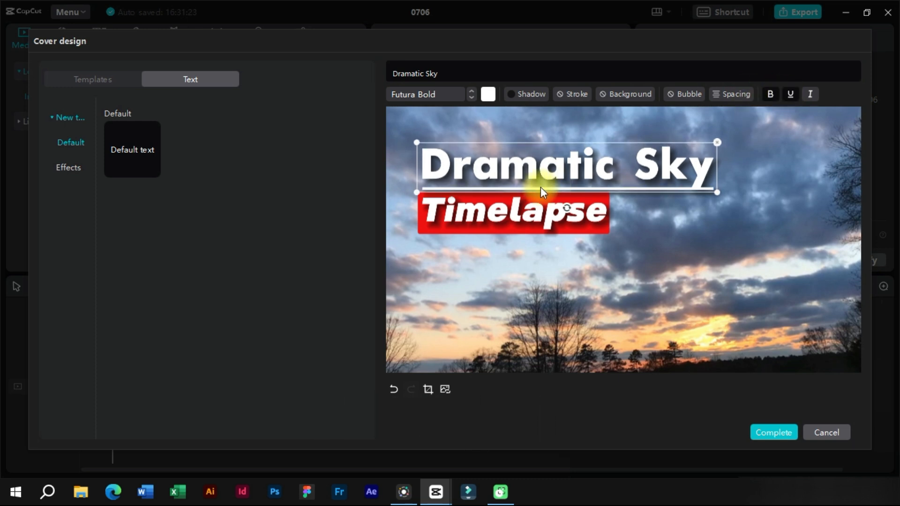
Deselect the titles to review the finished cover, reselecting 'Dramatic Sky' briefly in between.
click(404, 265)
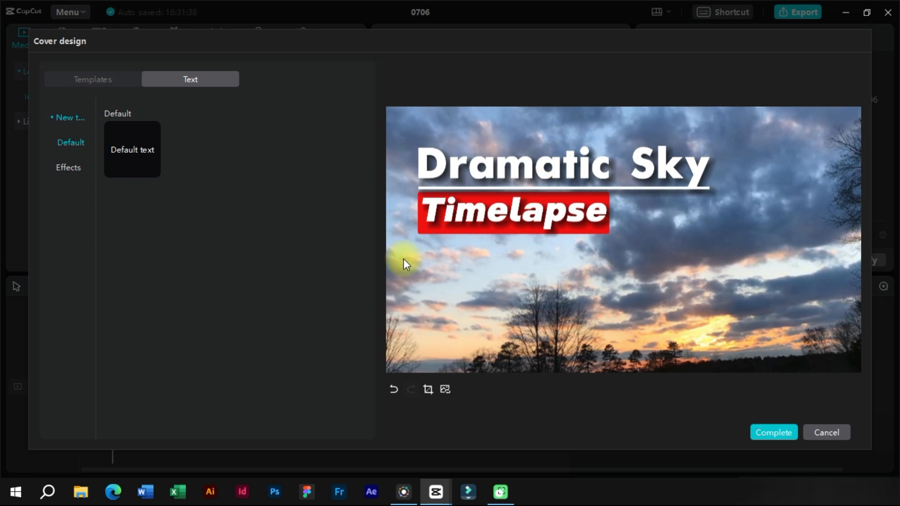
click(562, 169)
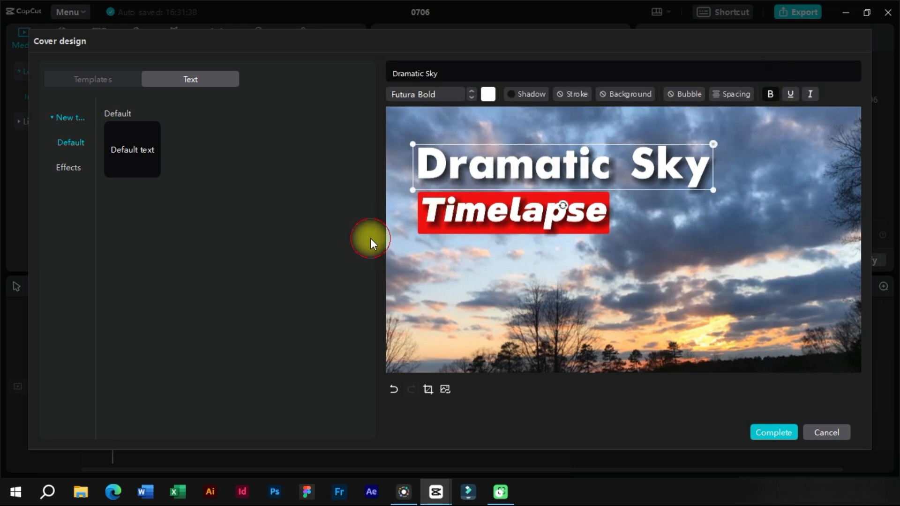
click(414, 285)
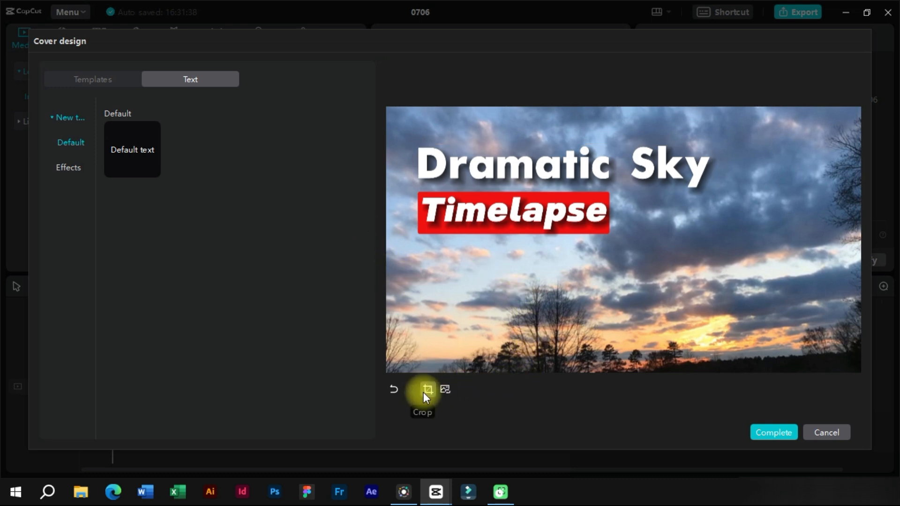
mouse_move(450, 392)
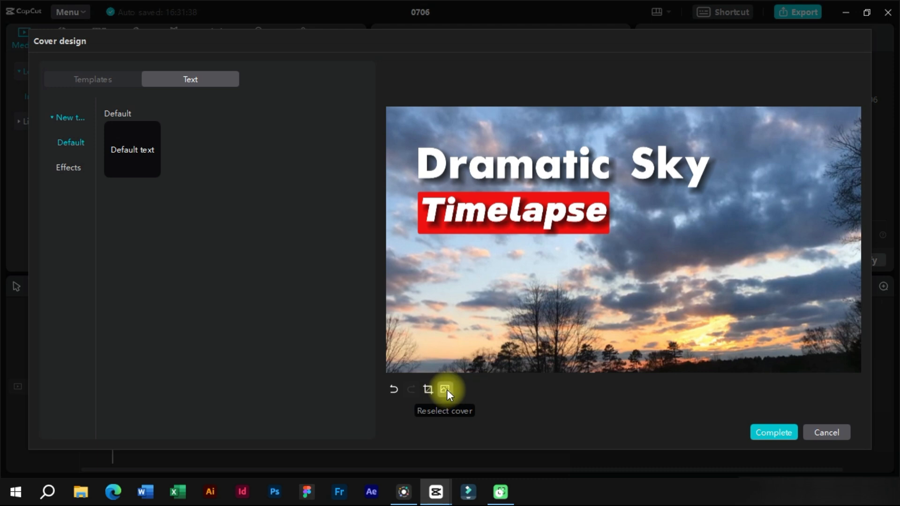
mouse_move(744, 386)
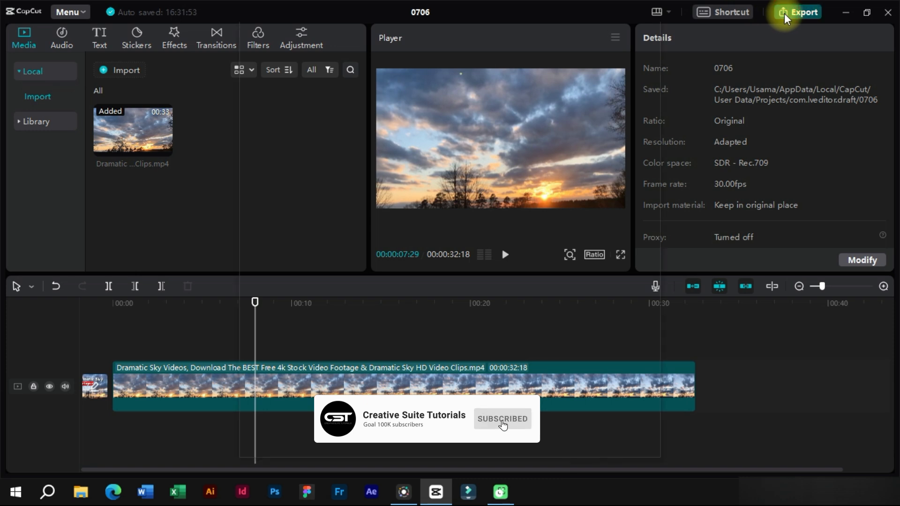
Export the video titled 'Sky' with the cover included.
click(803, 12)
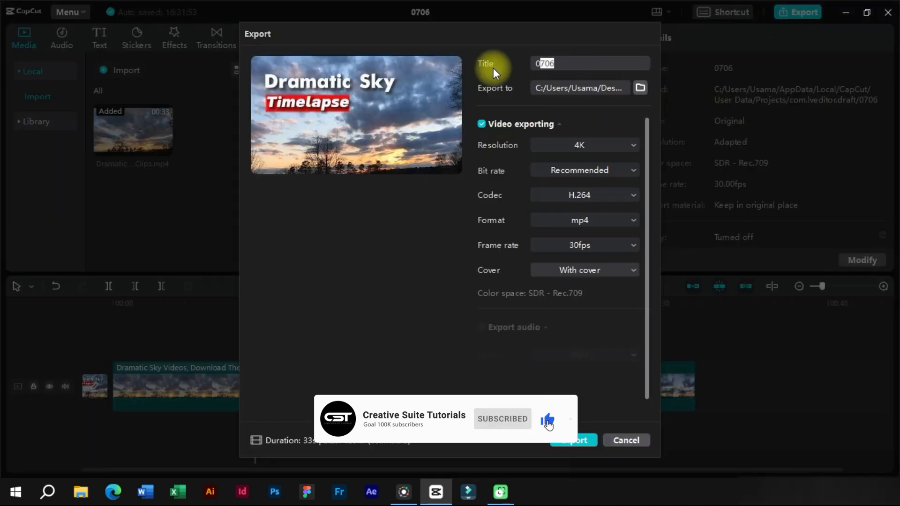
text(Sky)
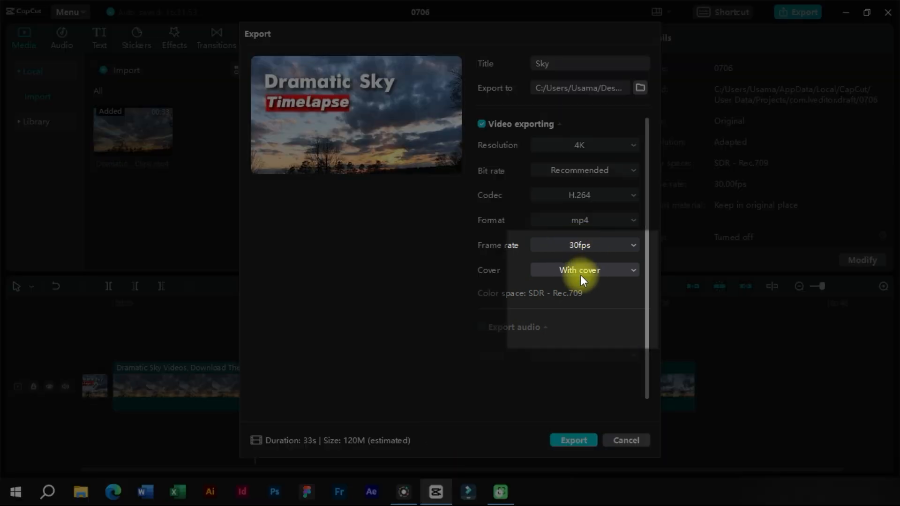
click(585, 269)
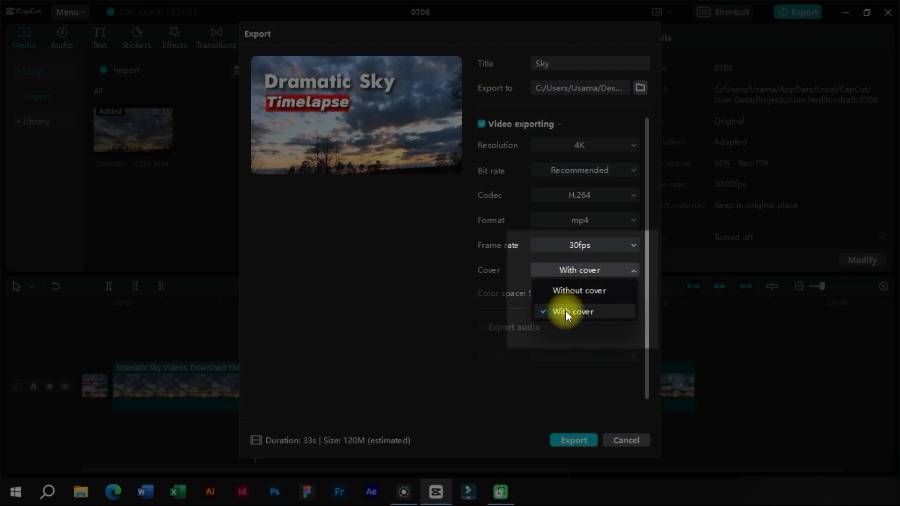
click(573, 312)
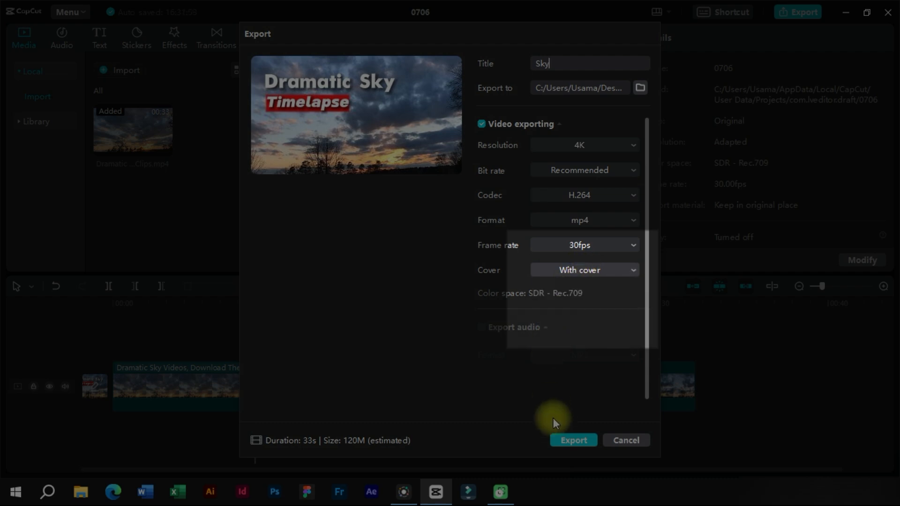
click(573, 441)
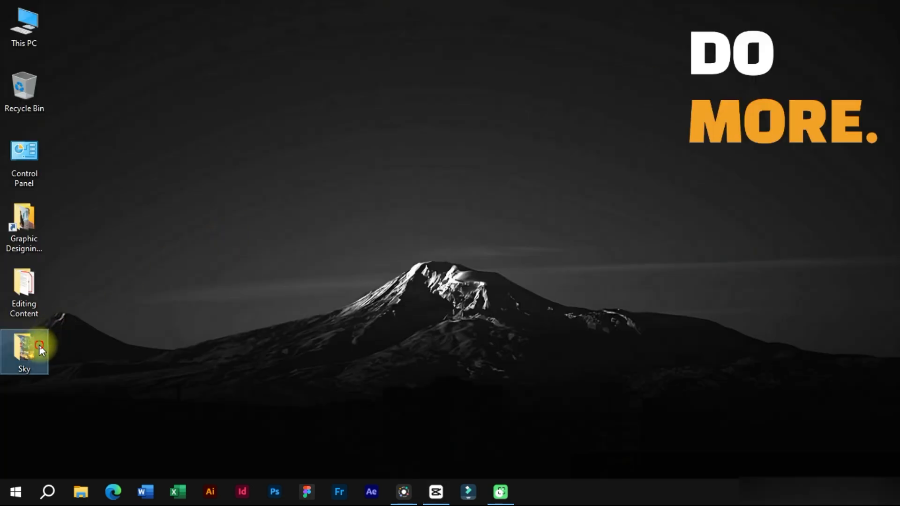
Open the Sky output folder and view the exported Sky-Cover.jpg image.
double_click(25, 349)
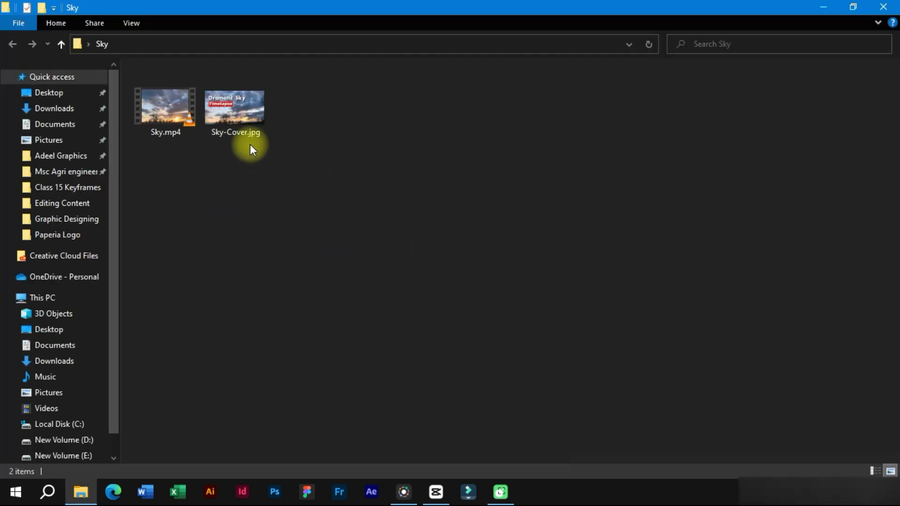
double_click(234, 105)
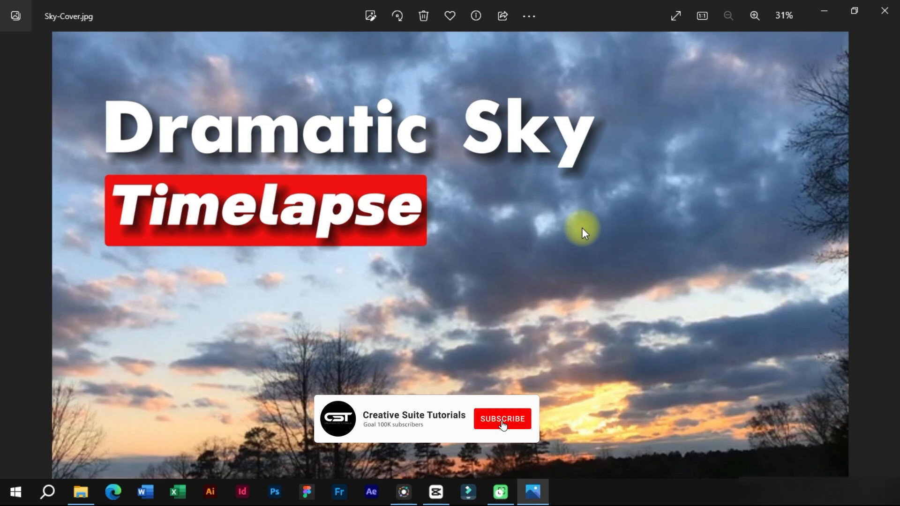